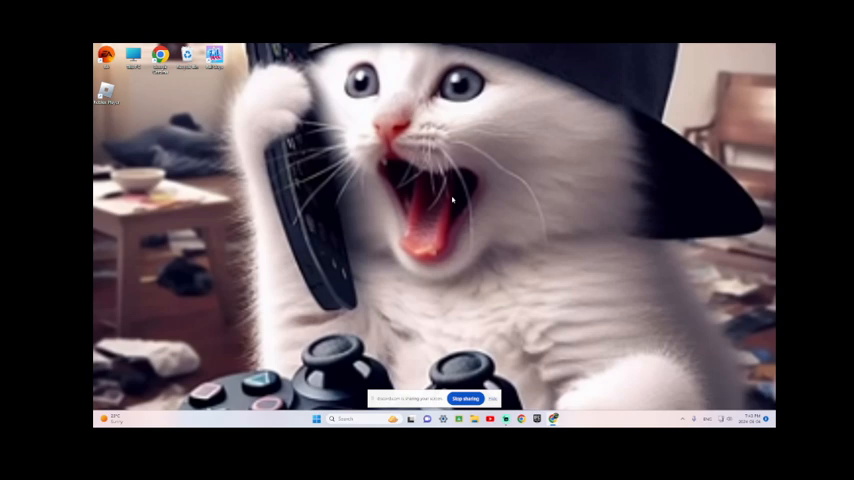
mouse_move(487, 178)
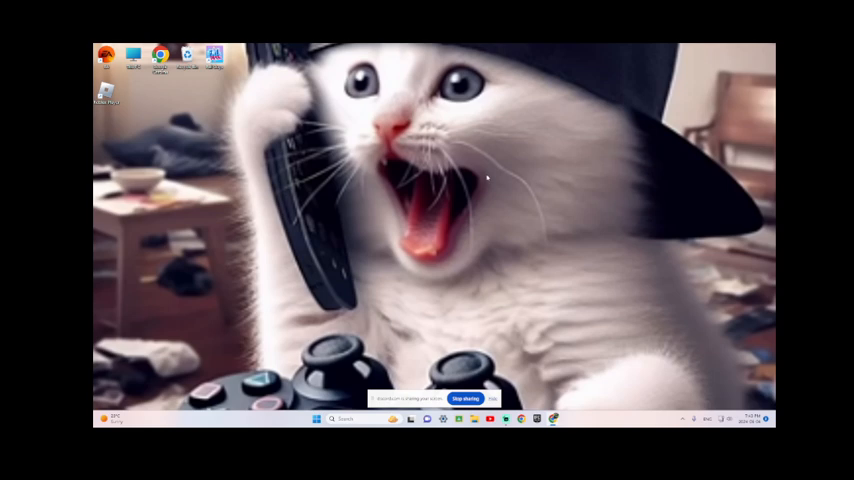
mouse_move(503, 226)
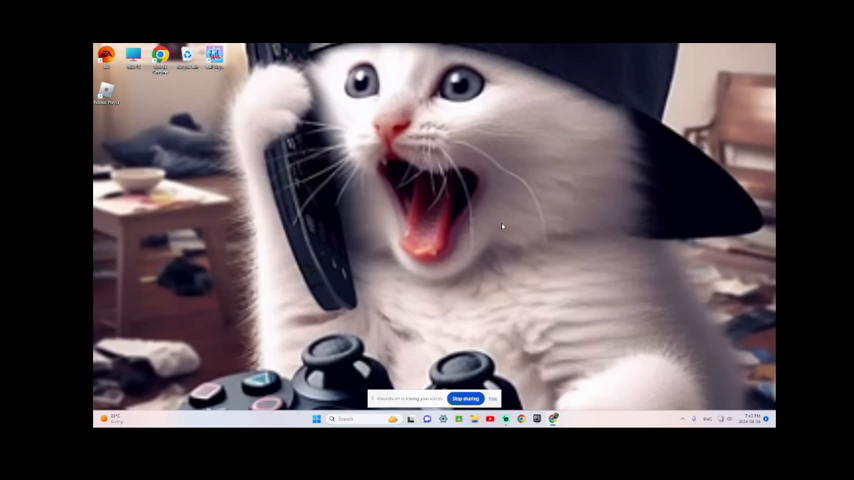
mouse_move(677, 147)
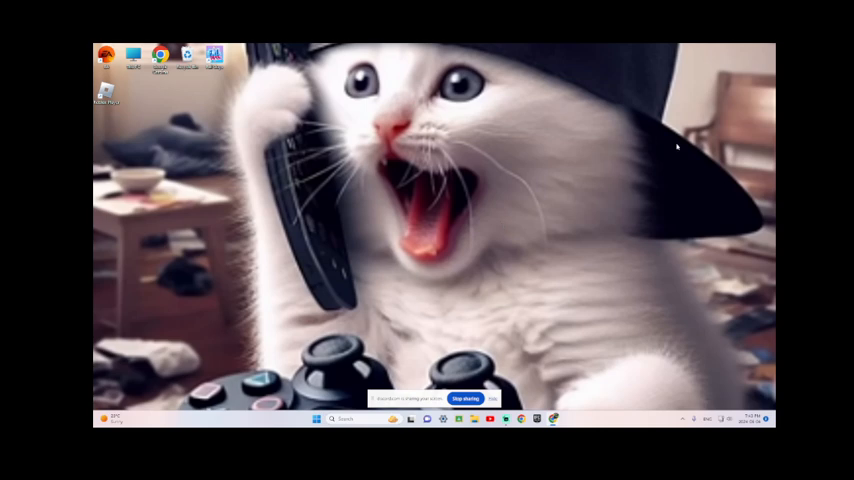
mouse_move(371, 376)
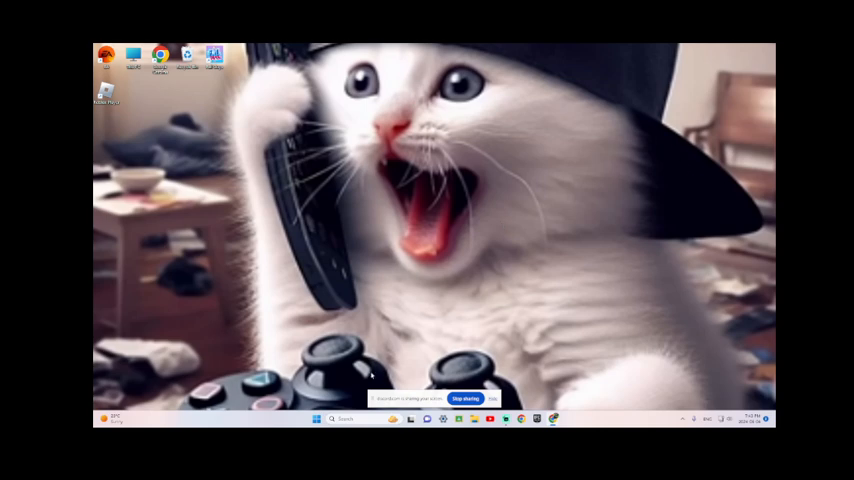
mouse_move(323, 265)
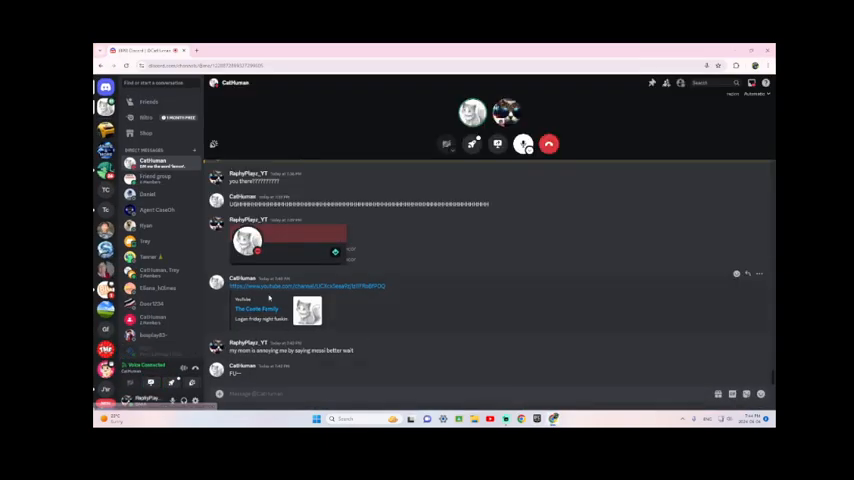
Step: Open The Coote Family's YouTube channel link from the Discord chat in a new tab
left_click(305, 286)
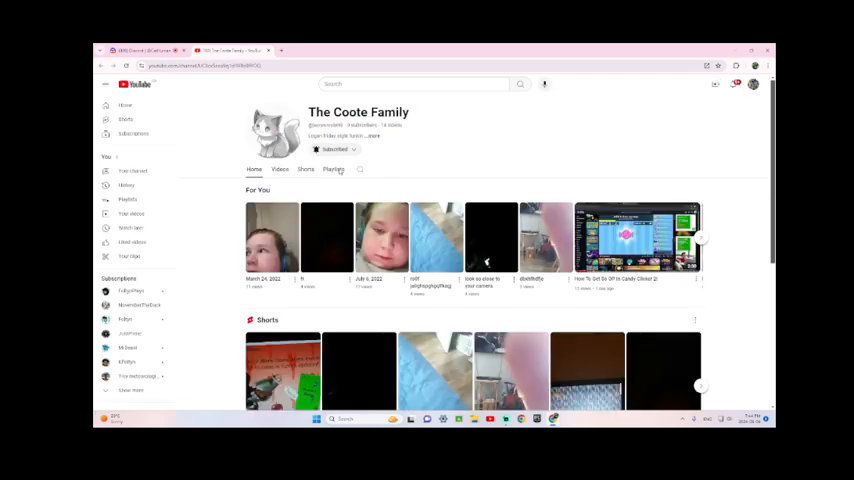
left_click(305, 169)
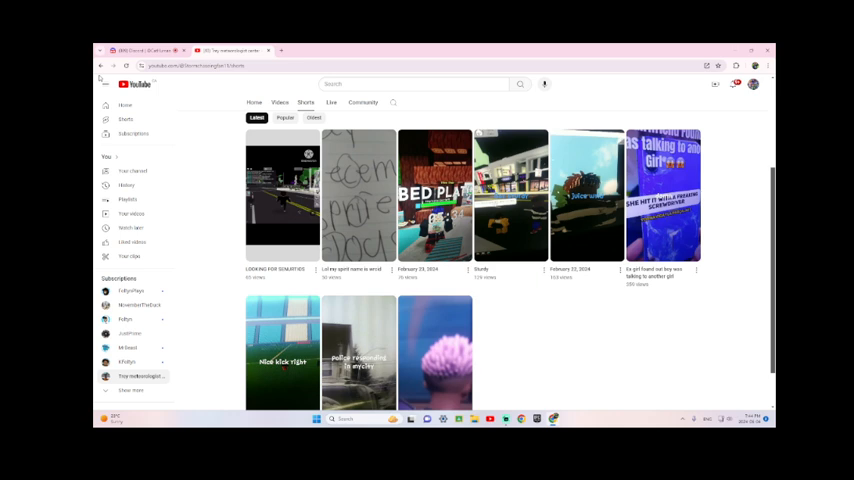
left_click(101, 65)
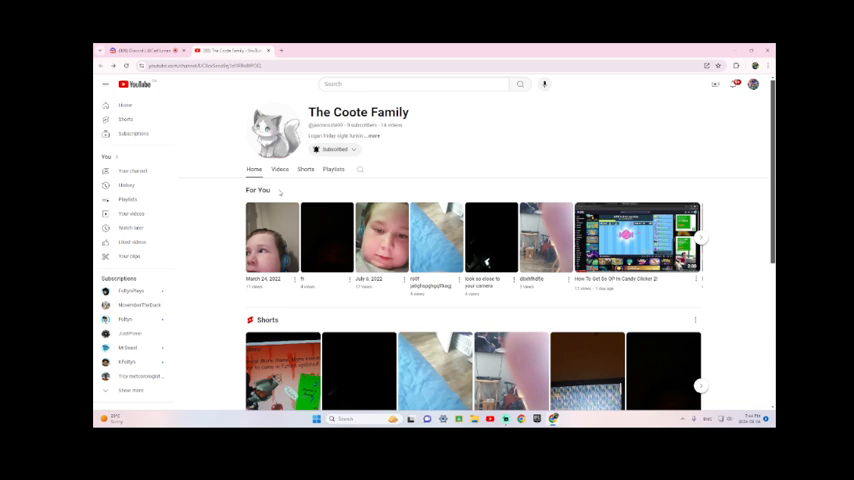
mouse_move(379, 161)
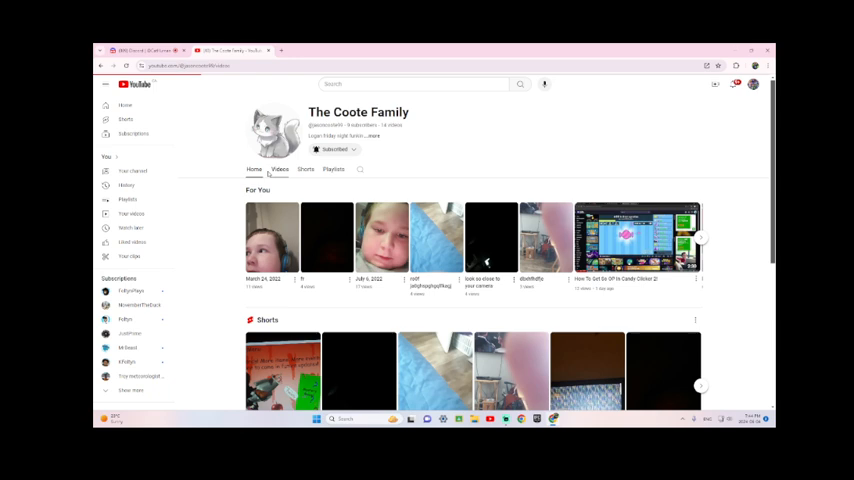
Step: Show The Coote Family's Videos tab listing its four uploaded videos
left_click(280, 169)
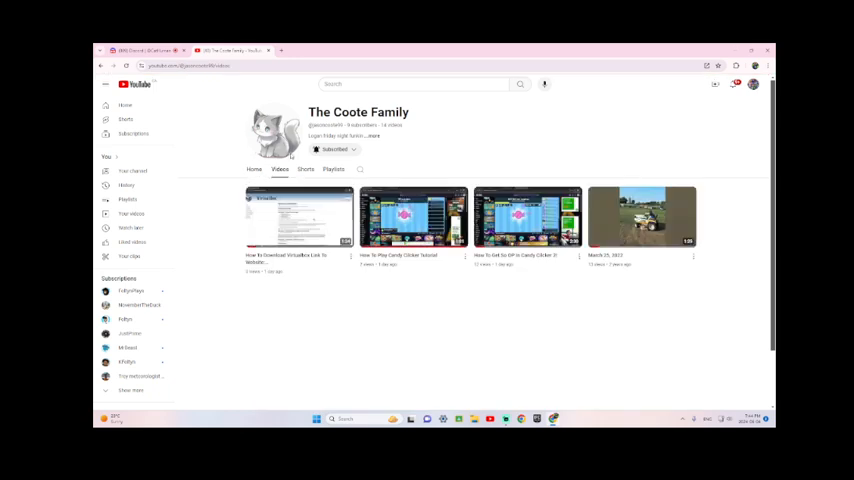
mouse_move(566, 364)
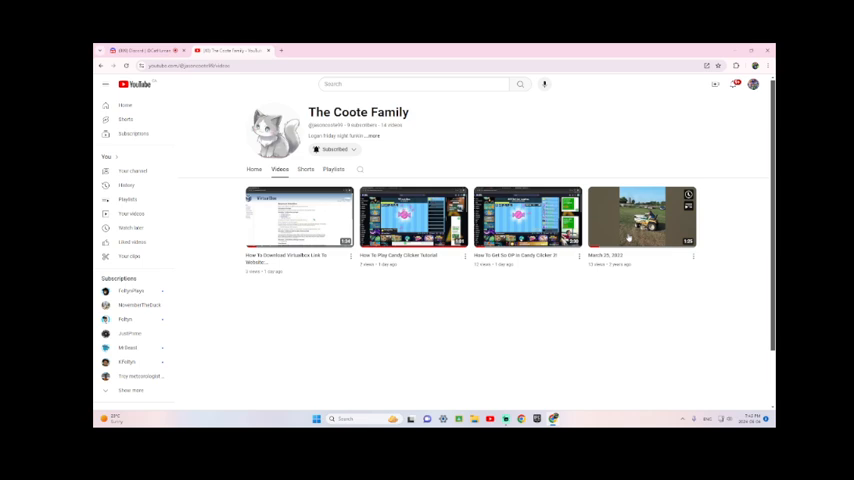
mouse_move(642, 216)
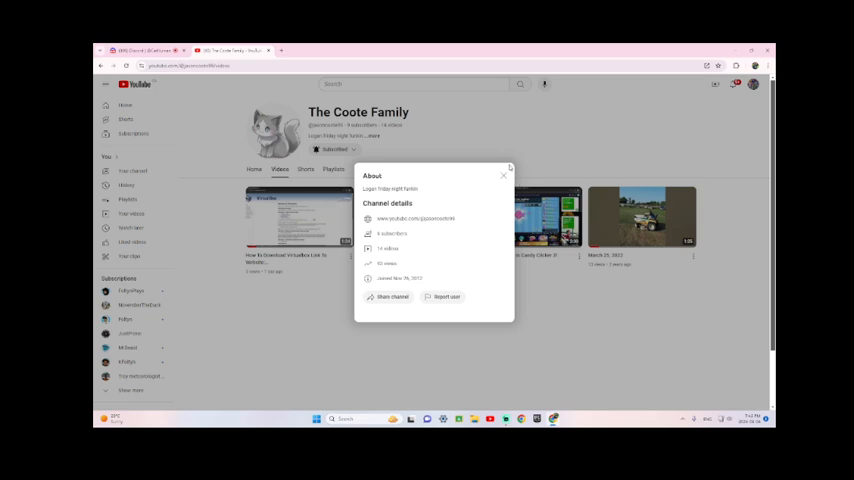
Step: Close the About dialog, browse the eight created playlists, then return to Home
left_click(503, 176)
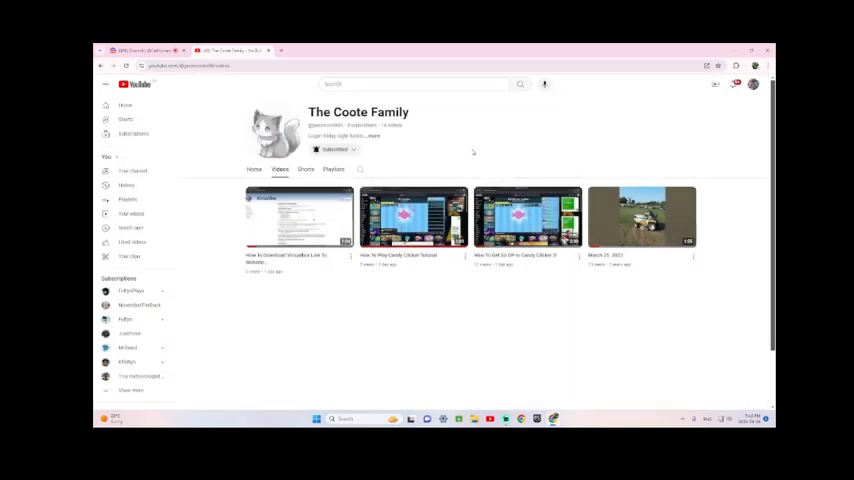
left_click(333, 169)
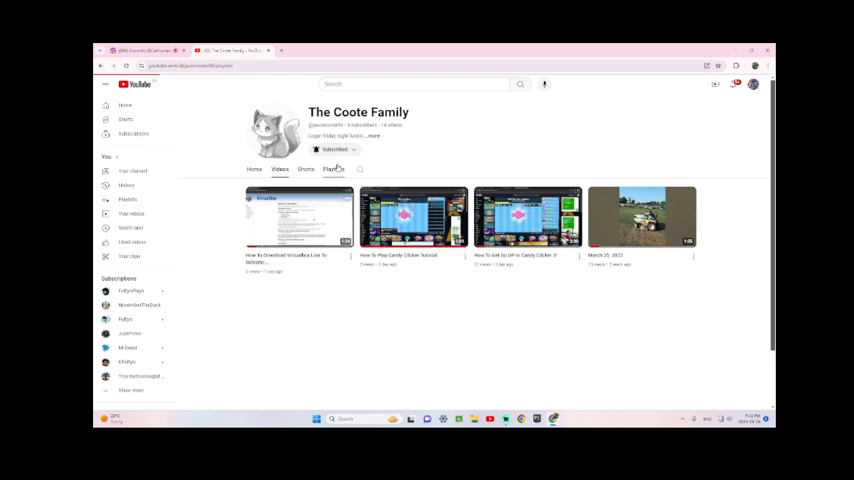
left_click(333, 169)
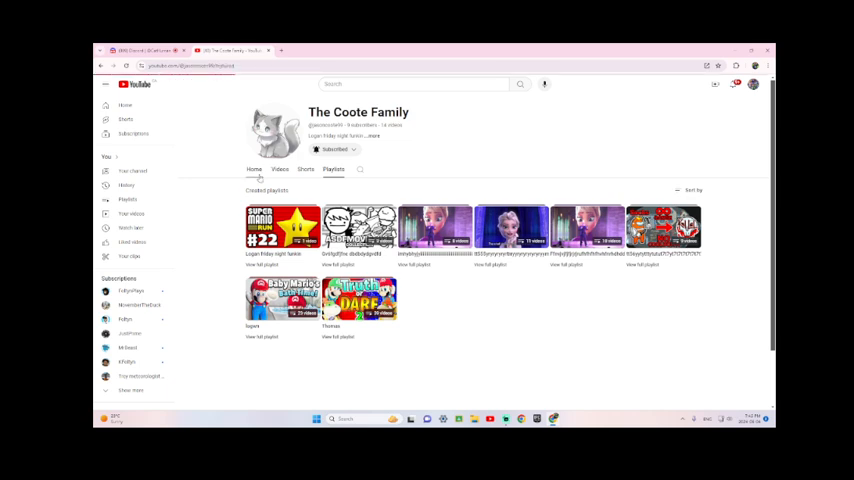
left_click(253, 169)
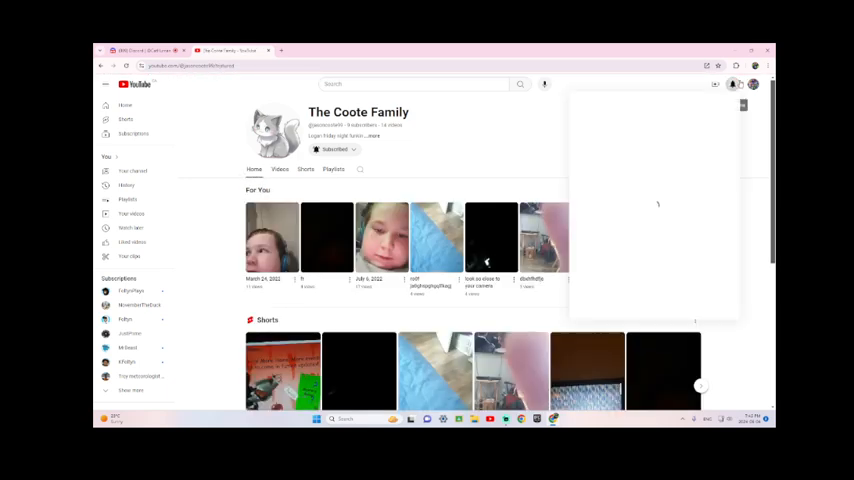
Step: Open the user's own Raphy Playz channel home page from the profile avatar
left_click(733, 84)
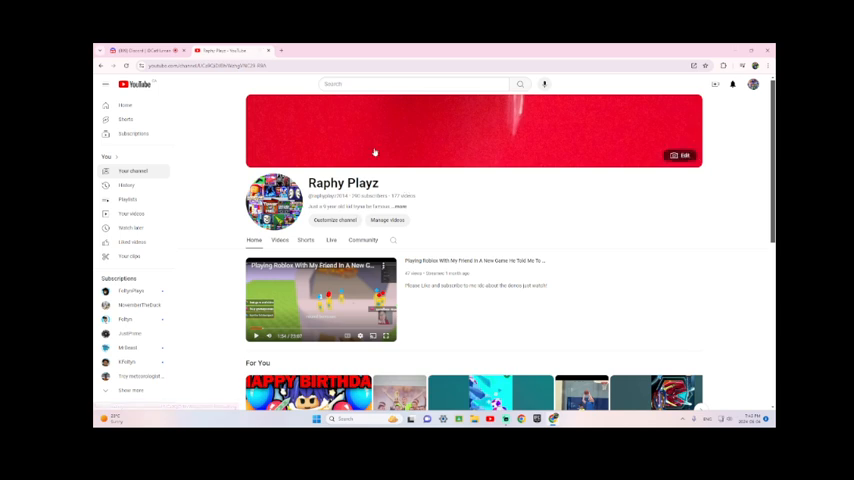
mouse_move(400, 207)
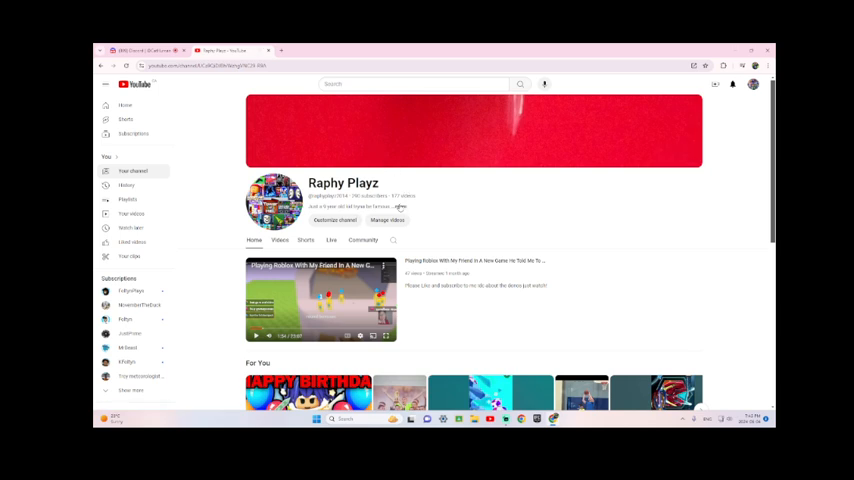
Step: Open Raphy Playz's About dialog showing subscribers, videos, views and join date
left_click(401, 207)
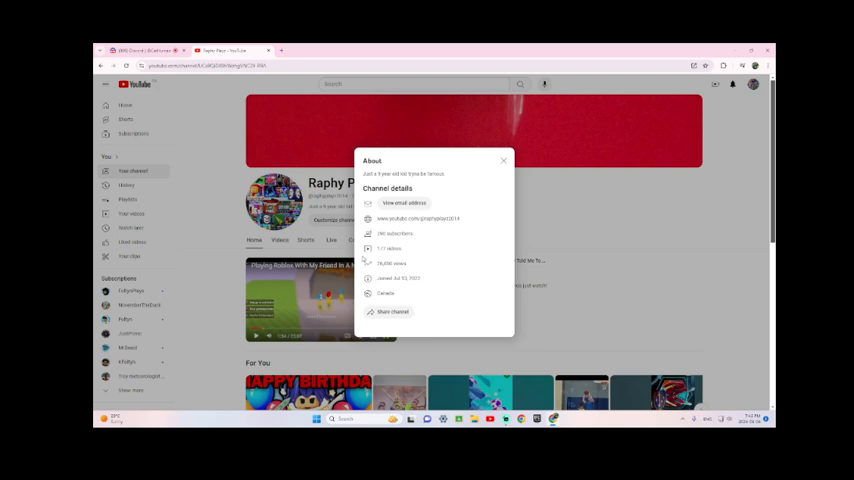
mouse_move(453, 232)
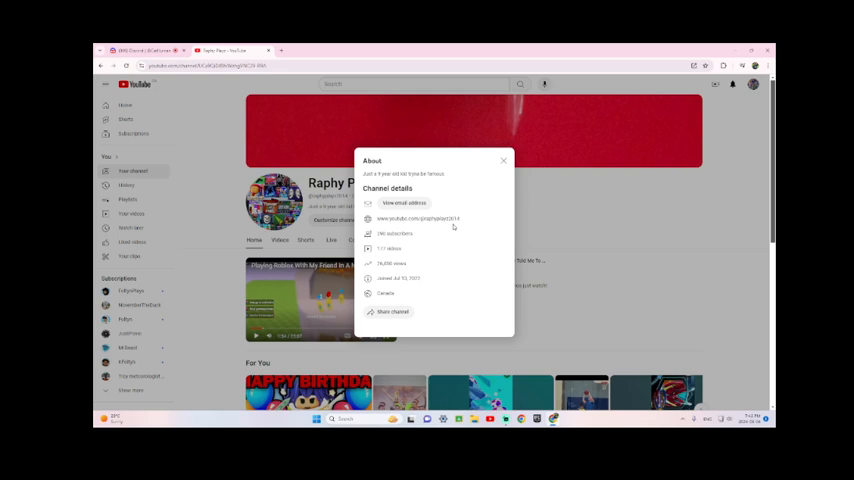
mouse_move(444, 135)
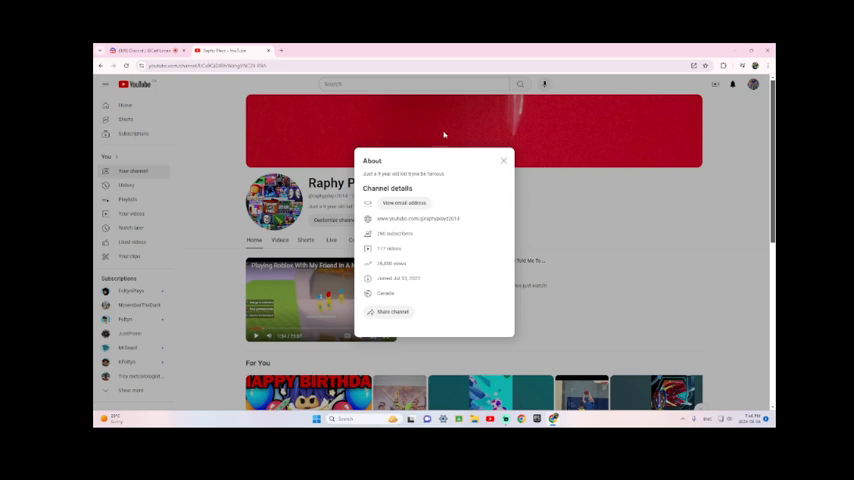